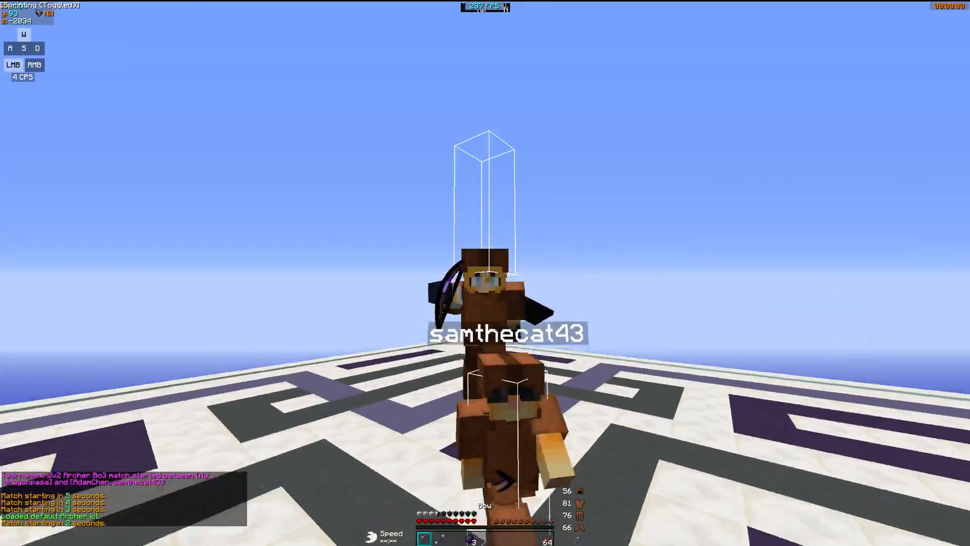
{"action": "mouse_move", "coordinate": [485, 273]}
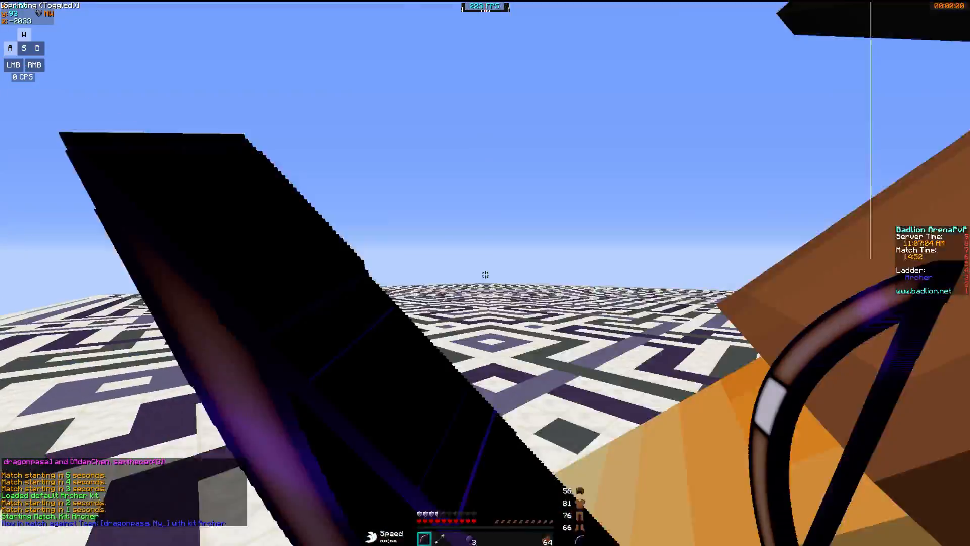
{"action": "mouse_move", "coordinate": [486, 275]}
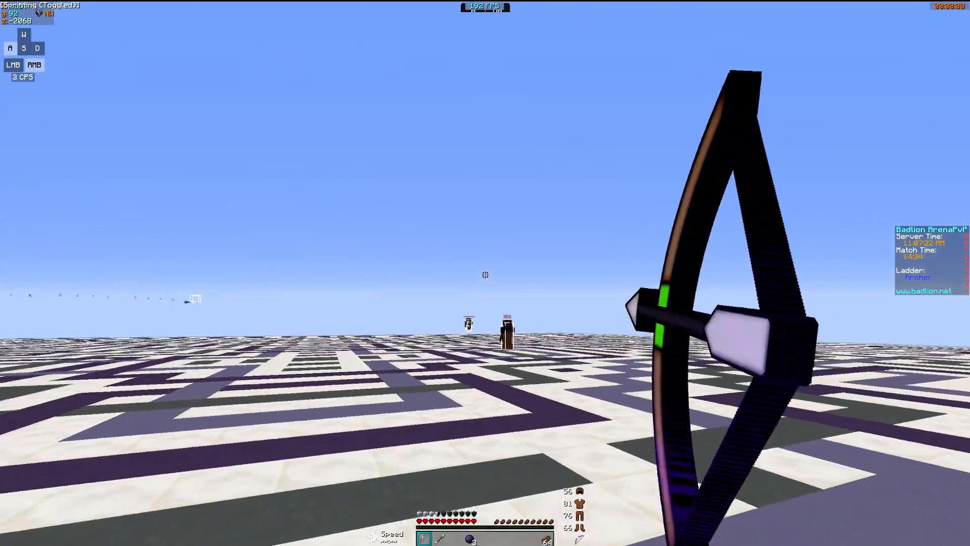
Step: Fire the bow at the opposing team on the patterned arena until the first round is won
{"action": "left_click", "coordinate": [486, 275]}
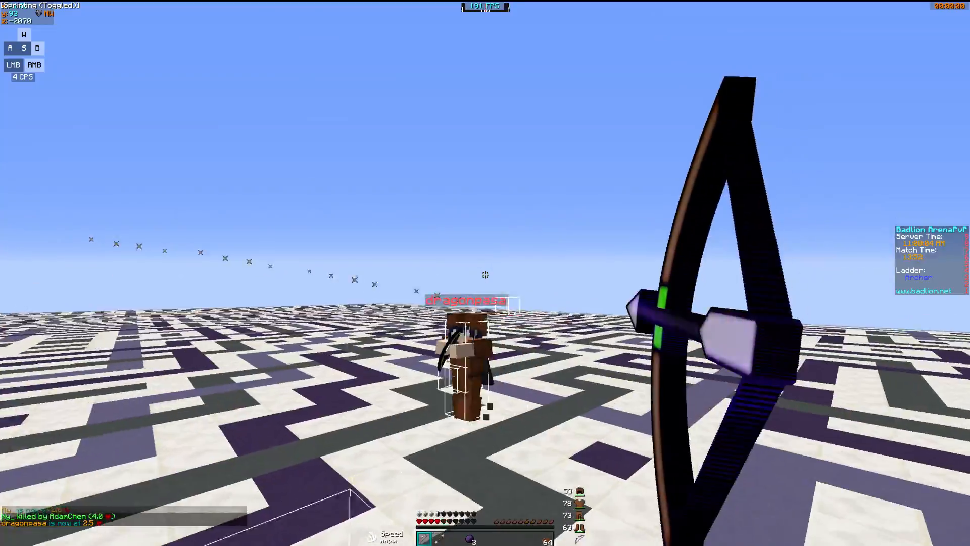
{"action": "left_click", "coordinate": [486, 275]}
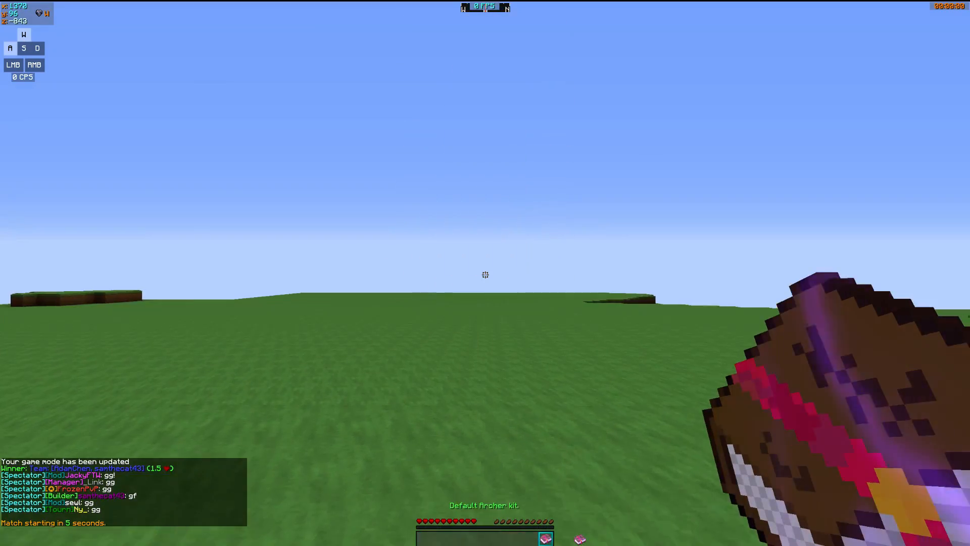
Step: Check the inventory, then shoot at the distant opponents across the grass field as the round begins
{"action": "key", "text": "e"}
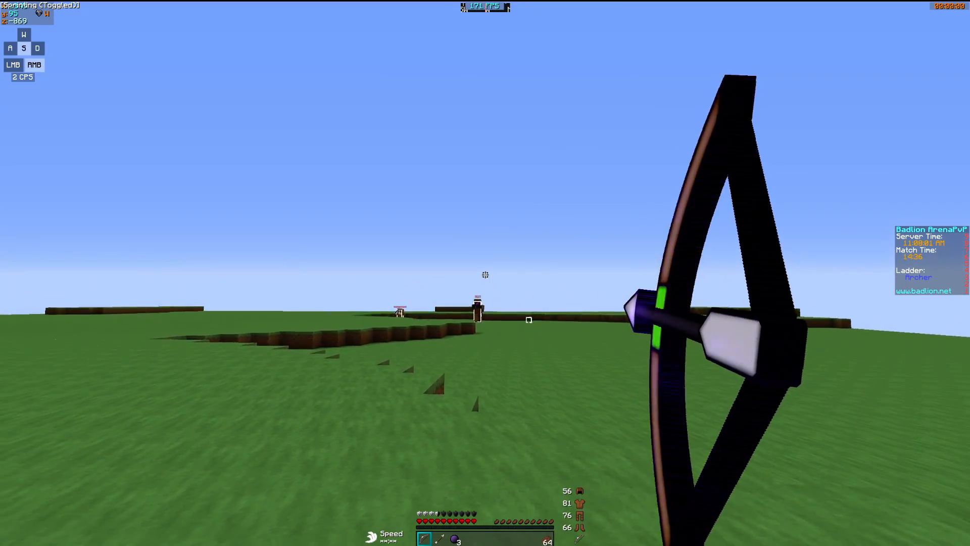
{"action": "left_click", "coordinate": [485, 275]}
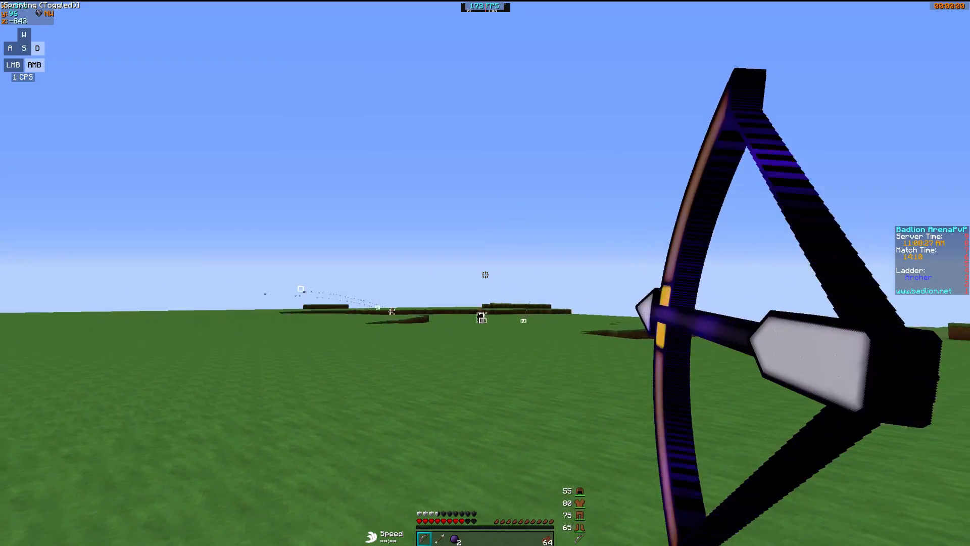
Step: Land repeated arrow hits on one opponent while strafing, dropping them to a few hearts
{"action": "left_click", "coordinate": [485, 275]}
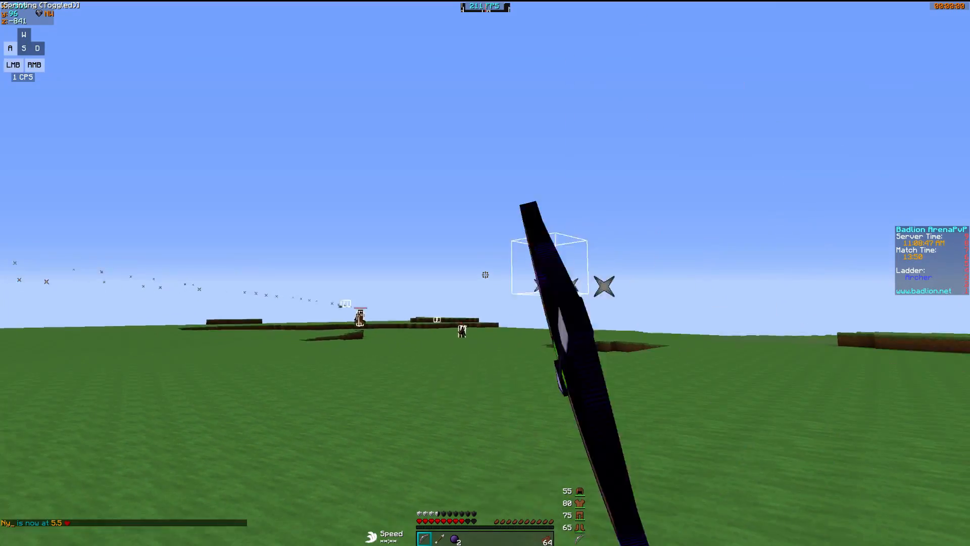
{"action": "left_click", "coordinate": [485, 275]}
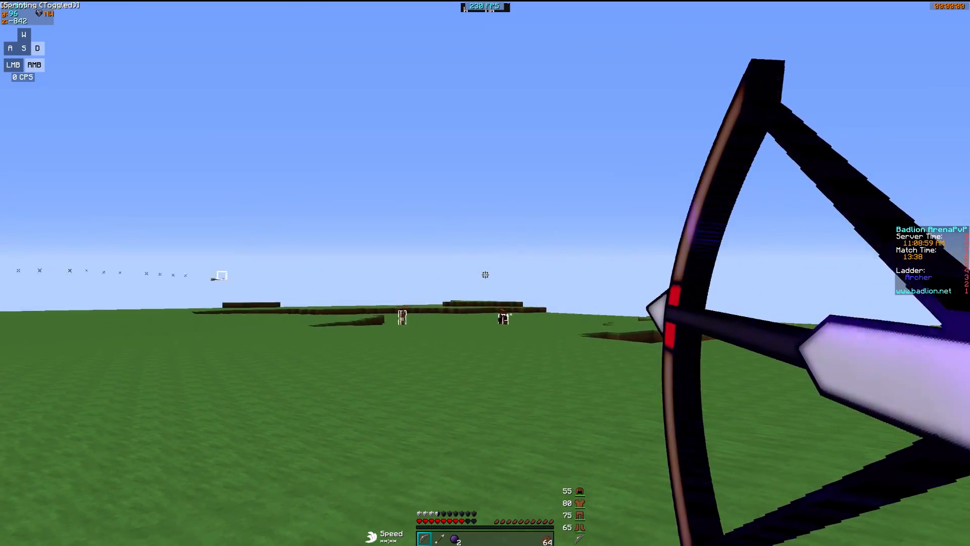
{"action": "left_click", "coordinate": [485, 275]}
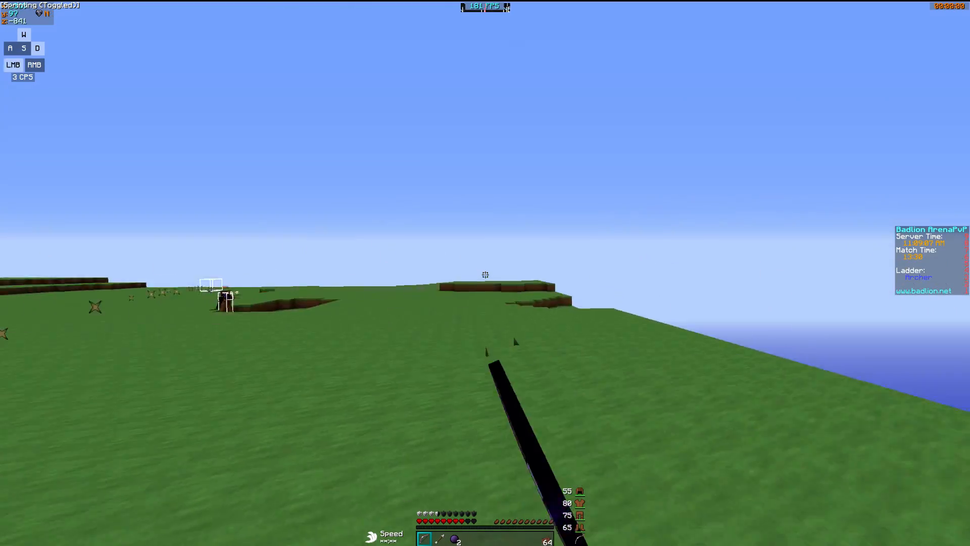
{"action": "right_click", "coordinate": [485, 273]}
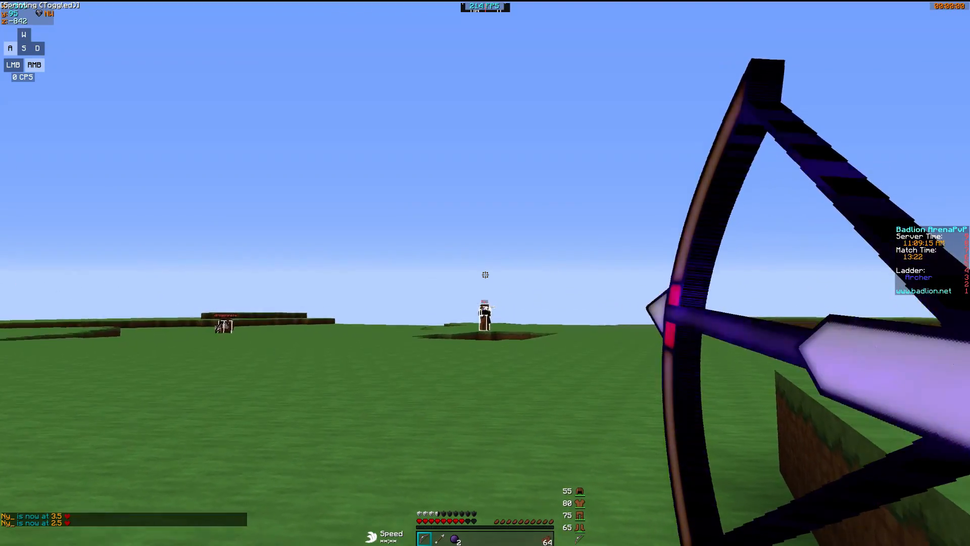
Step: Finish off the remaining opponents with the bow to win the match and return to the lobby
{"action": "left_click", "coordinate": [486, 275]}
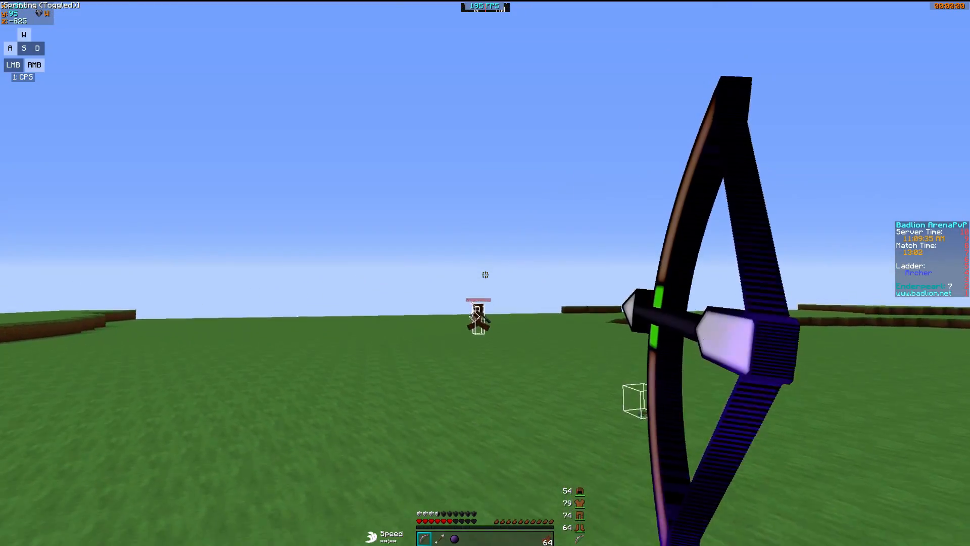
{"action": "left_click", "coordinate": [485, 275]}
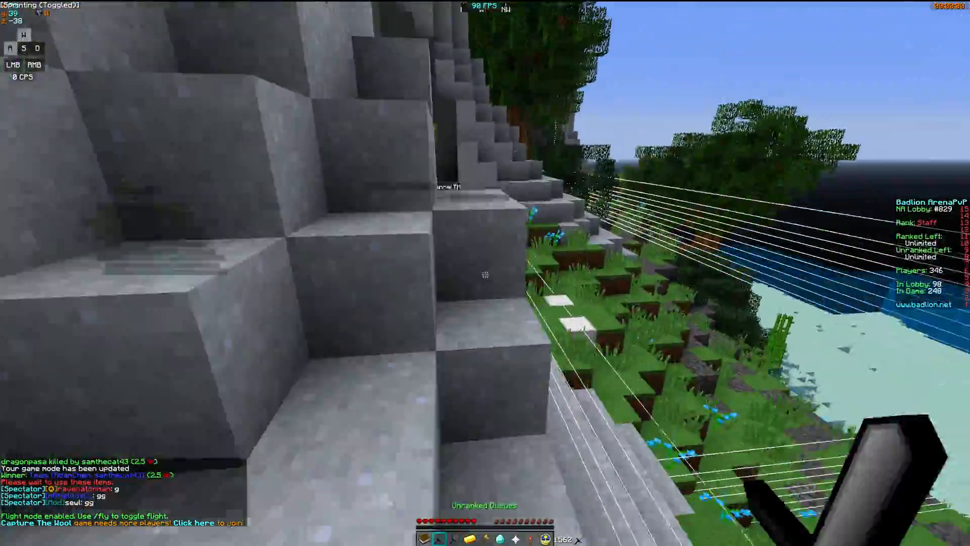
{"action": "mouse_move", "coordinate": [485, 273]}
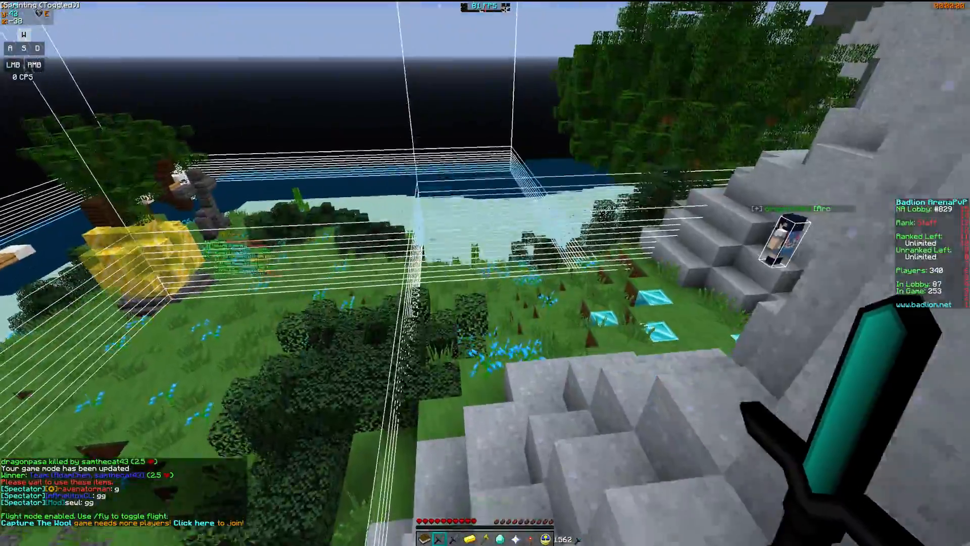
{"action": "mouse_move", "coordinate": [485, 273]}
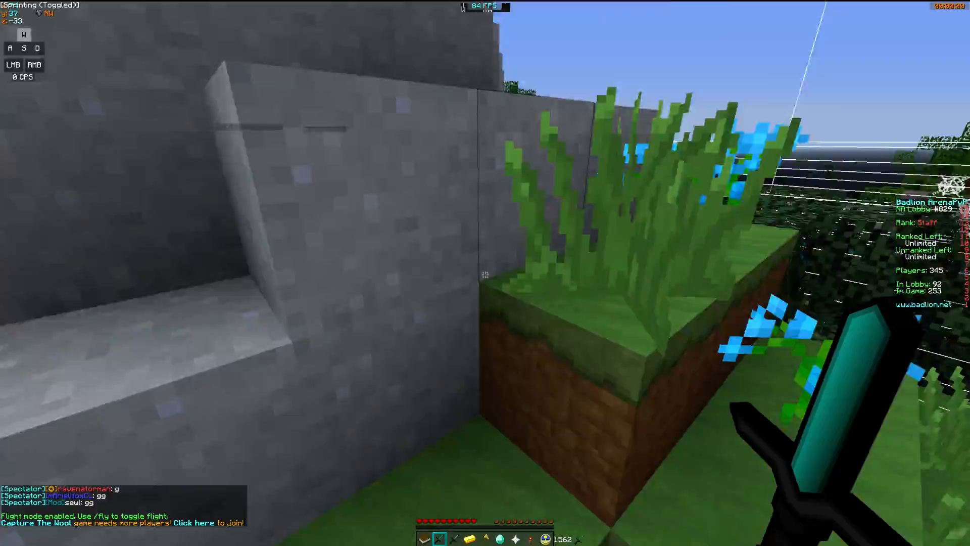
{"action": "mouse_move", "coordinate": [485, 273]}
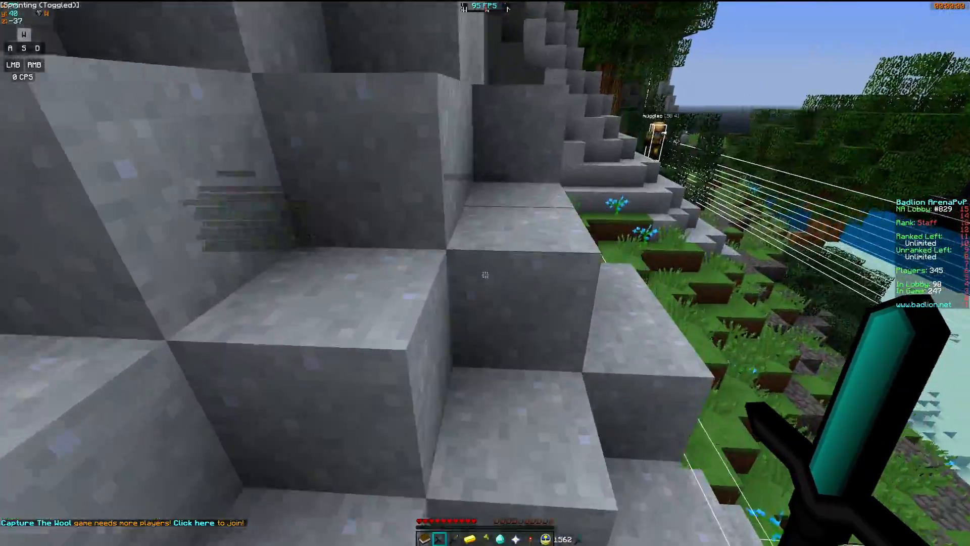